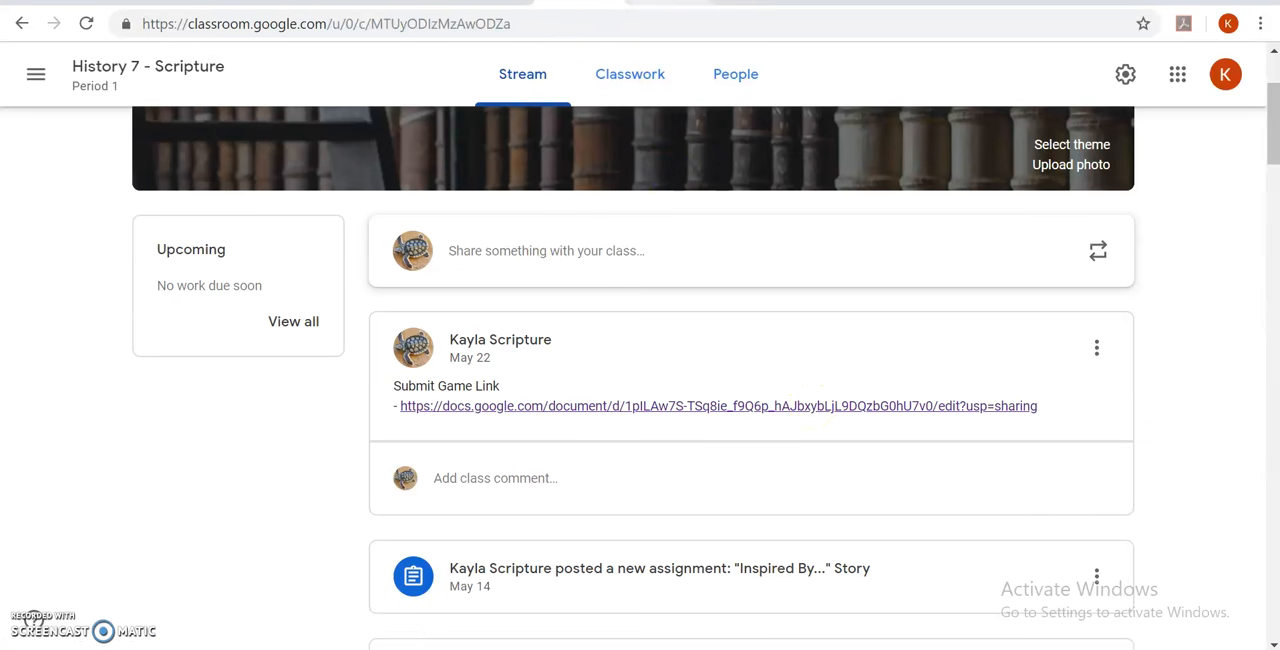
Open the docs.google.com link under the 'Submit Game Link' announcement.
click(717, 405)
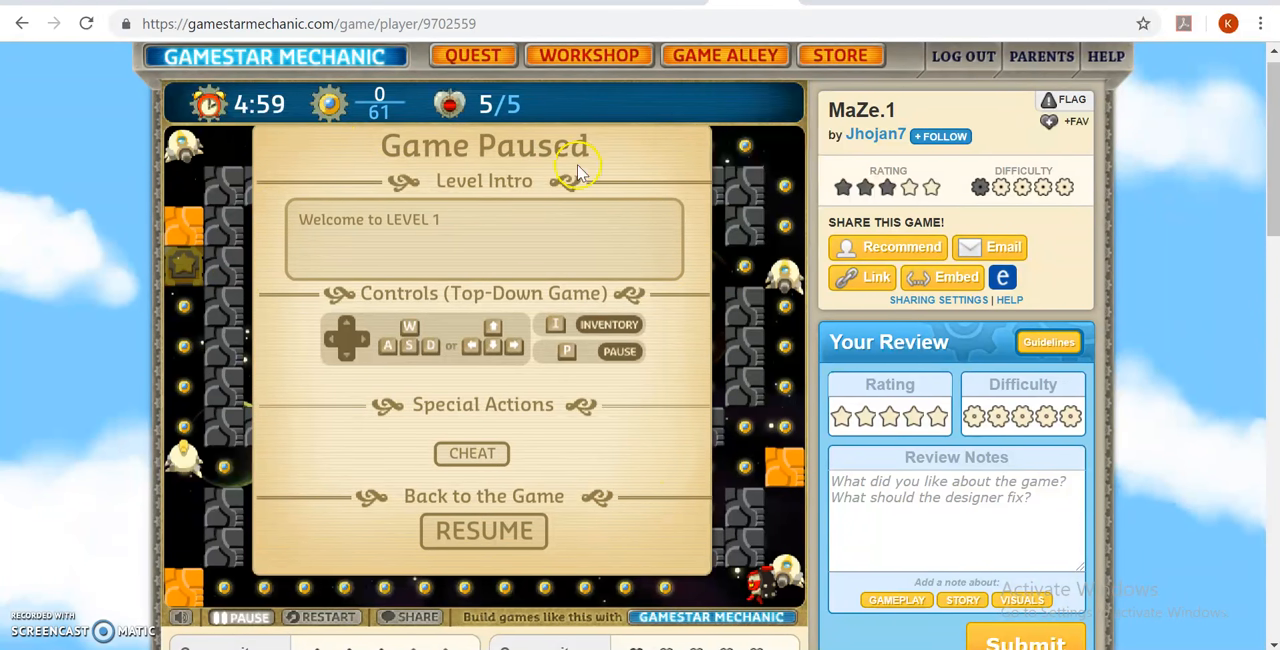
mouse_move(288, 398)
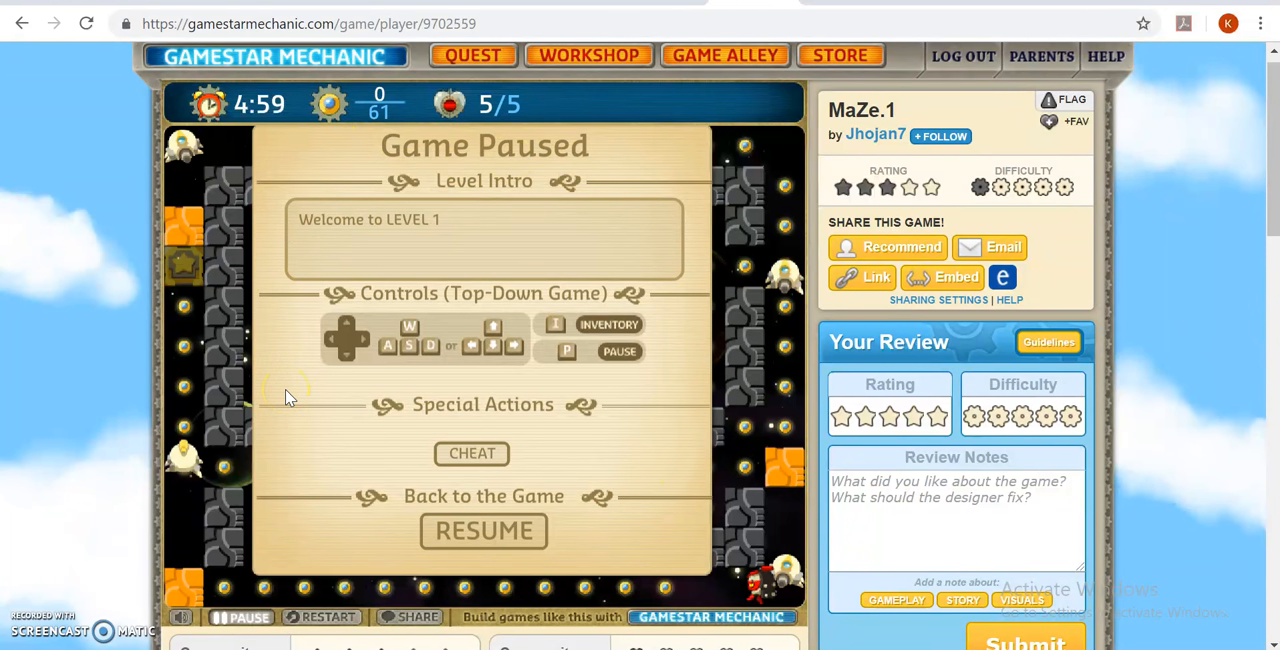
Rate MaZe.1 with stars under Rating and gears under Difficulty in Your Review.
scroll(down, 3)
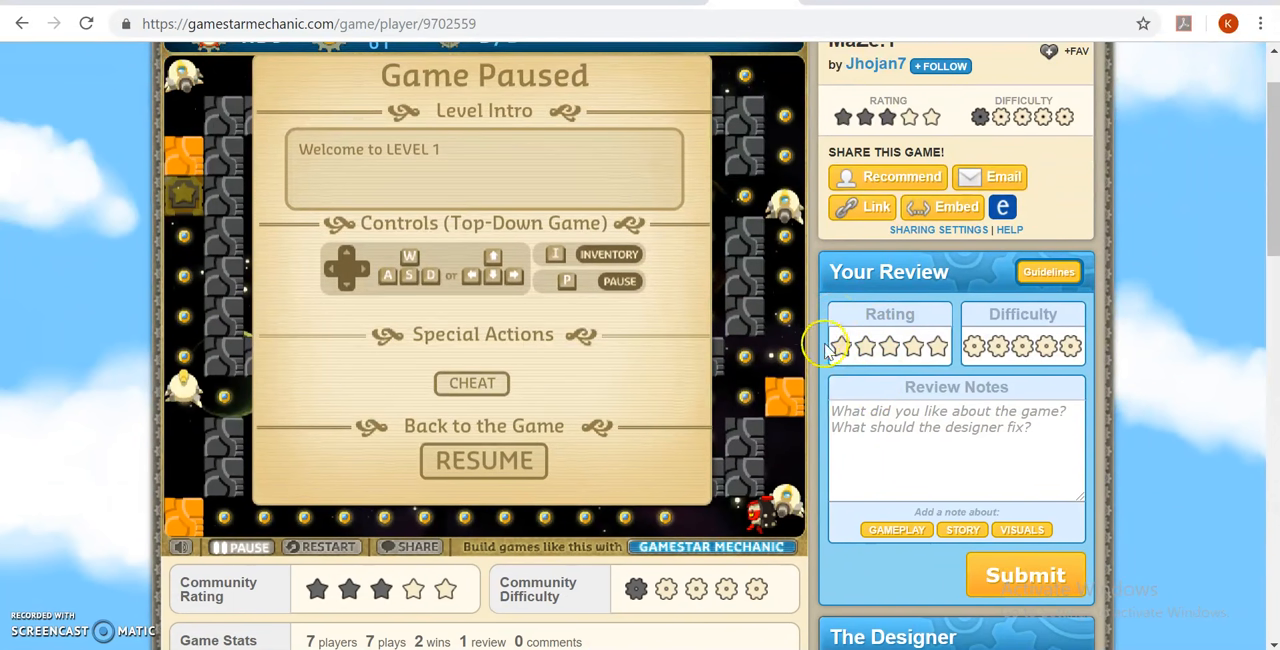
click(913, 346)
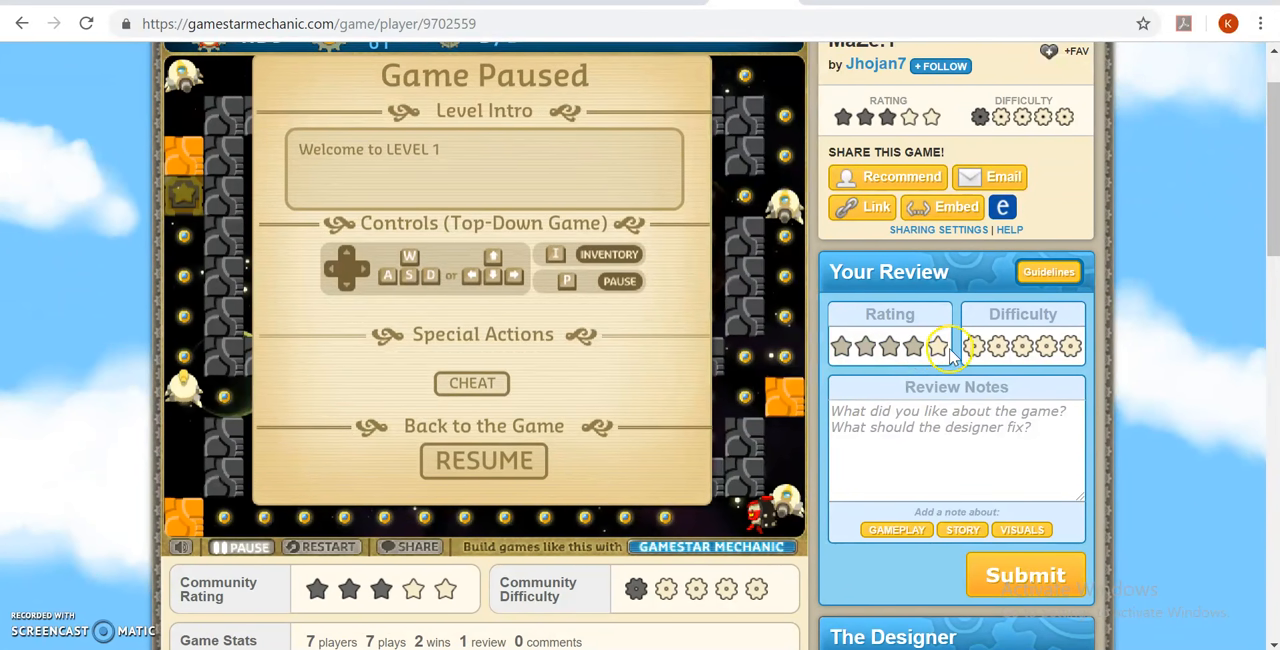
click(841, 346)
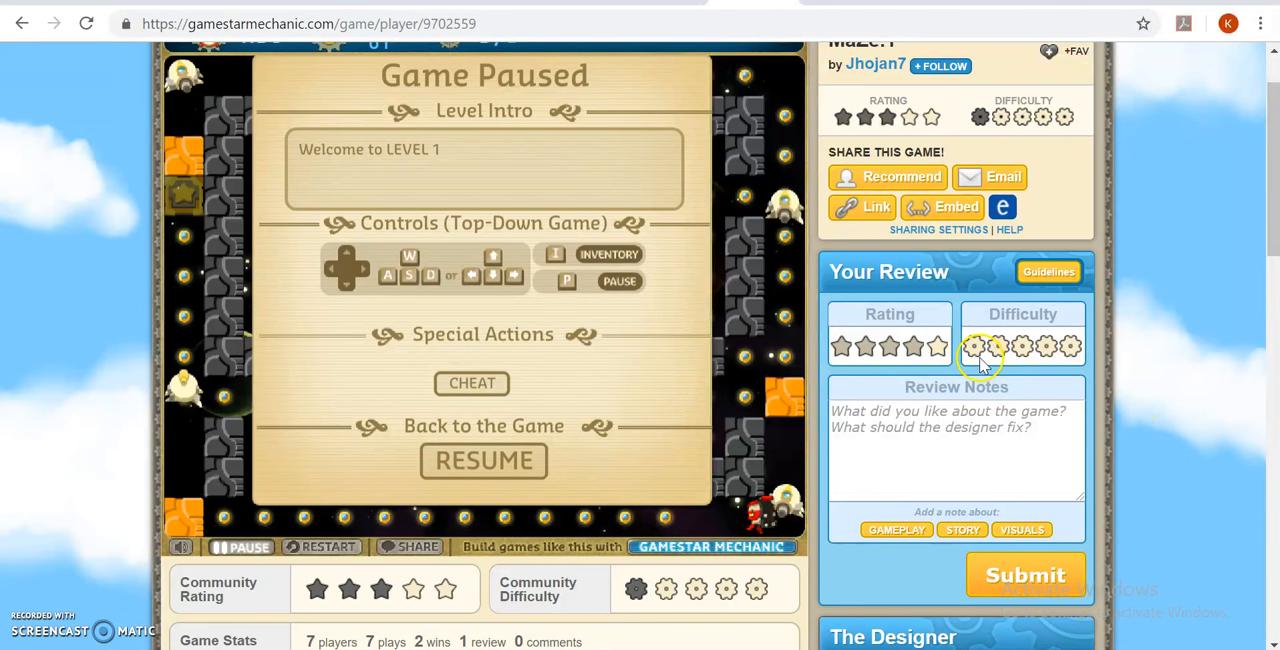
click(976, 346)
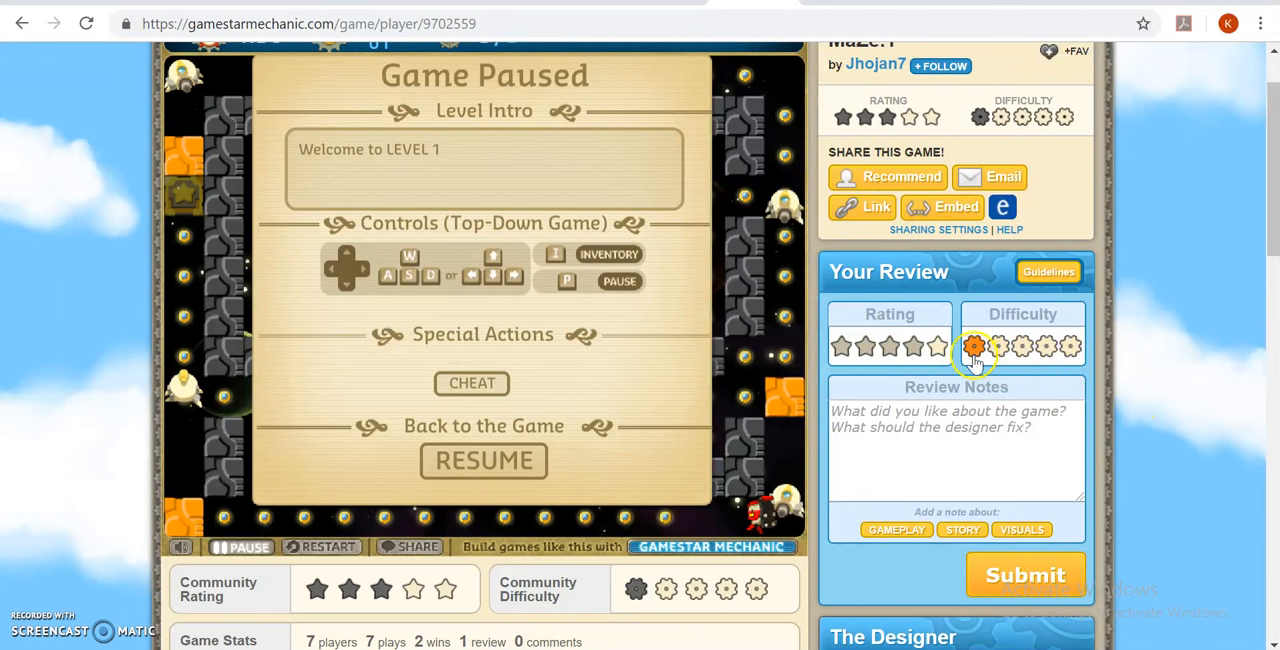
click(1047, 346)
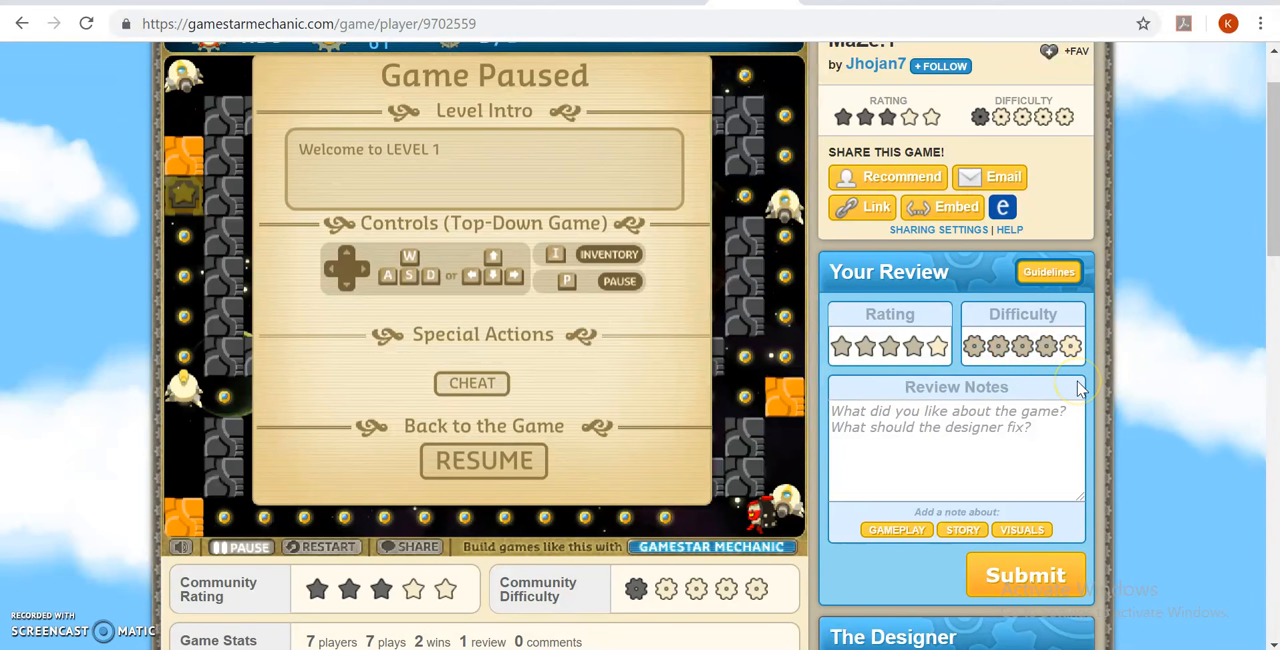
mouse_move(1050, 395)
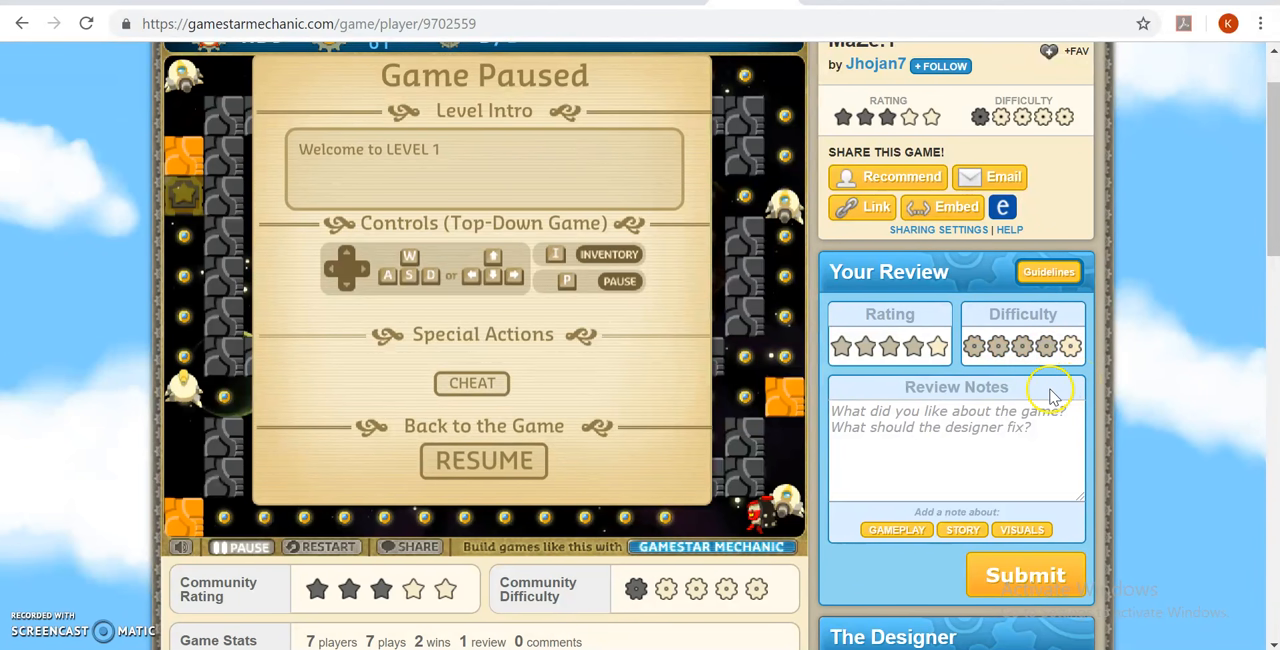
mouse_move(1125, 560)
text(I like ho)
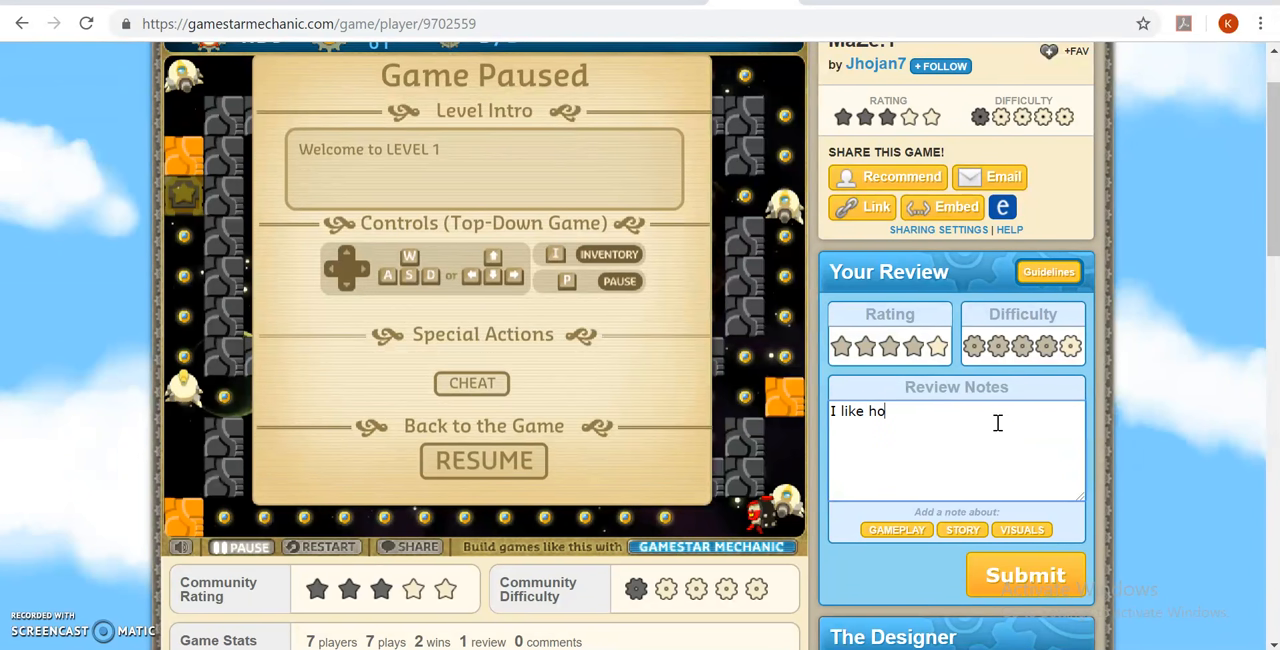
Write in Review Notes how challenging the game was, losing lives in the maze.
text(w challenging this g)
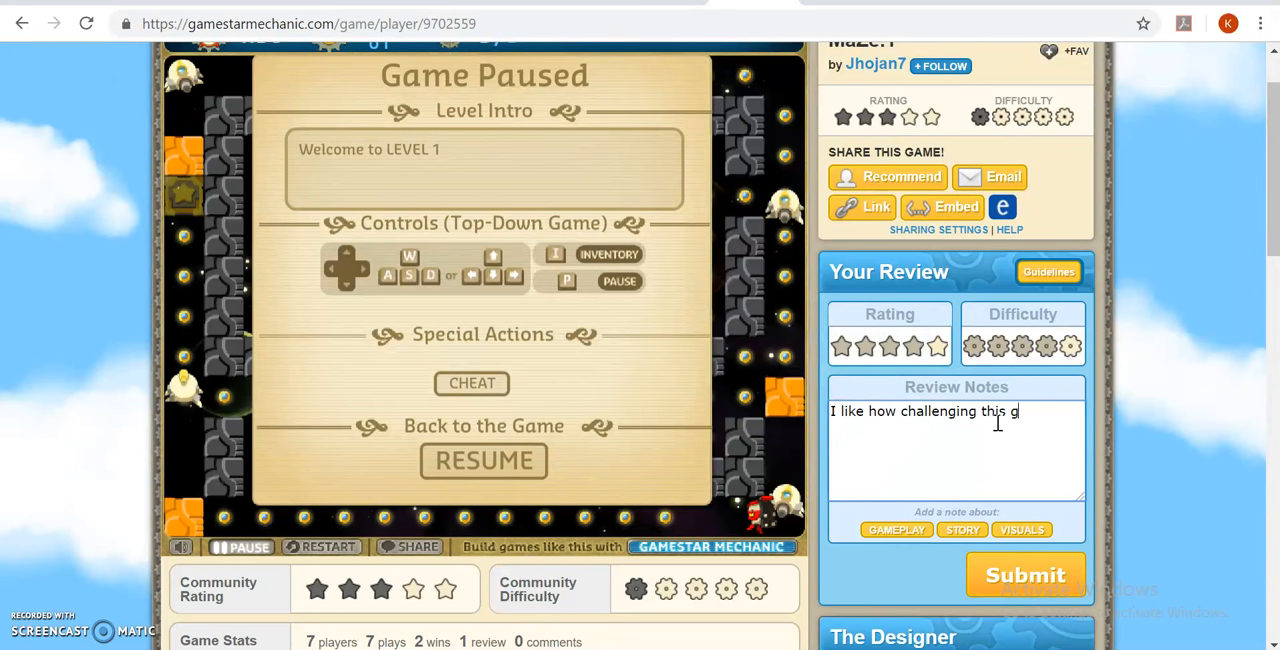
text(ame was)
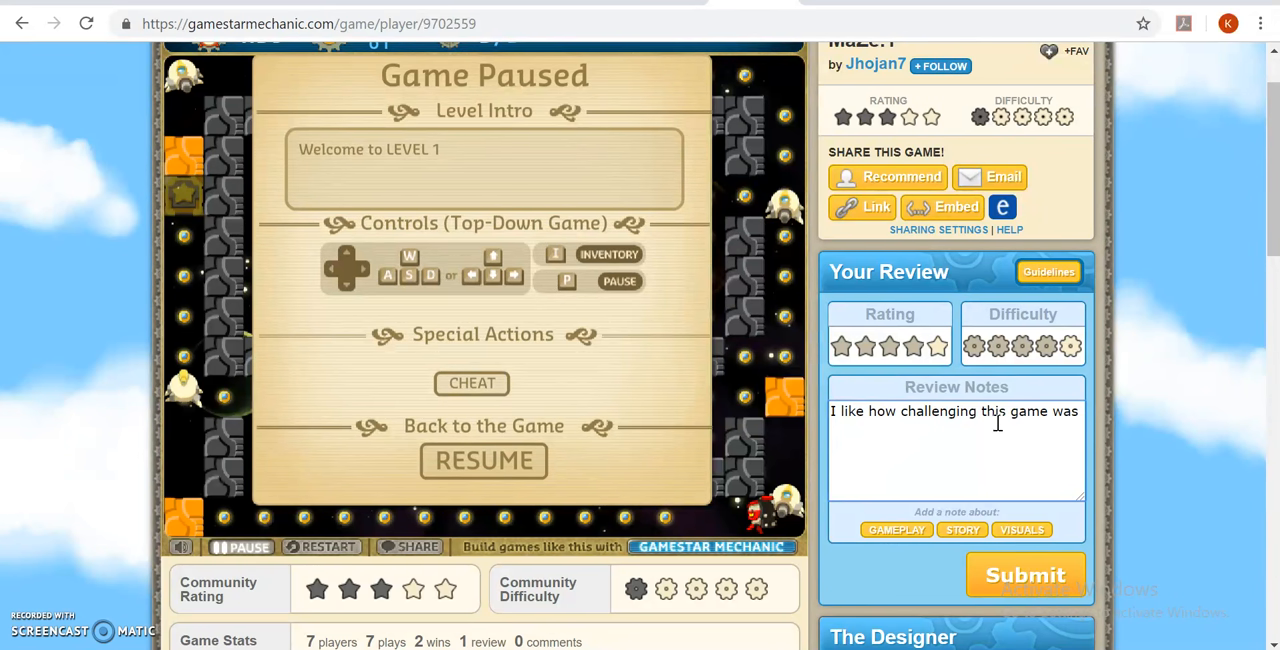
text(because)
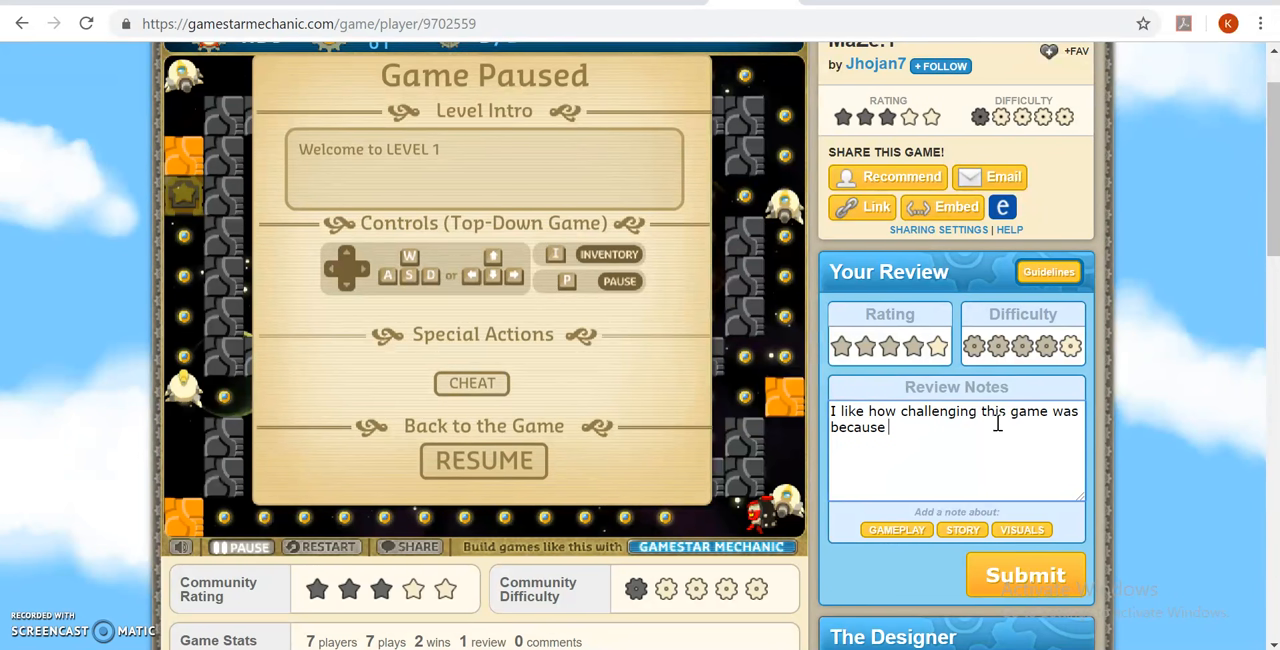
text(I kept losing li)
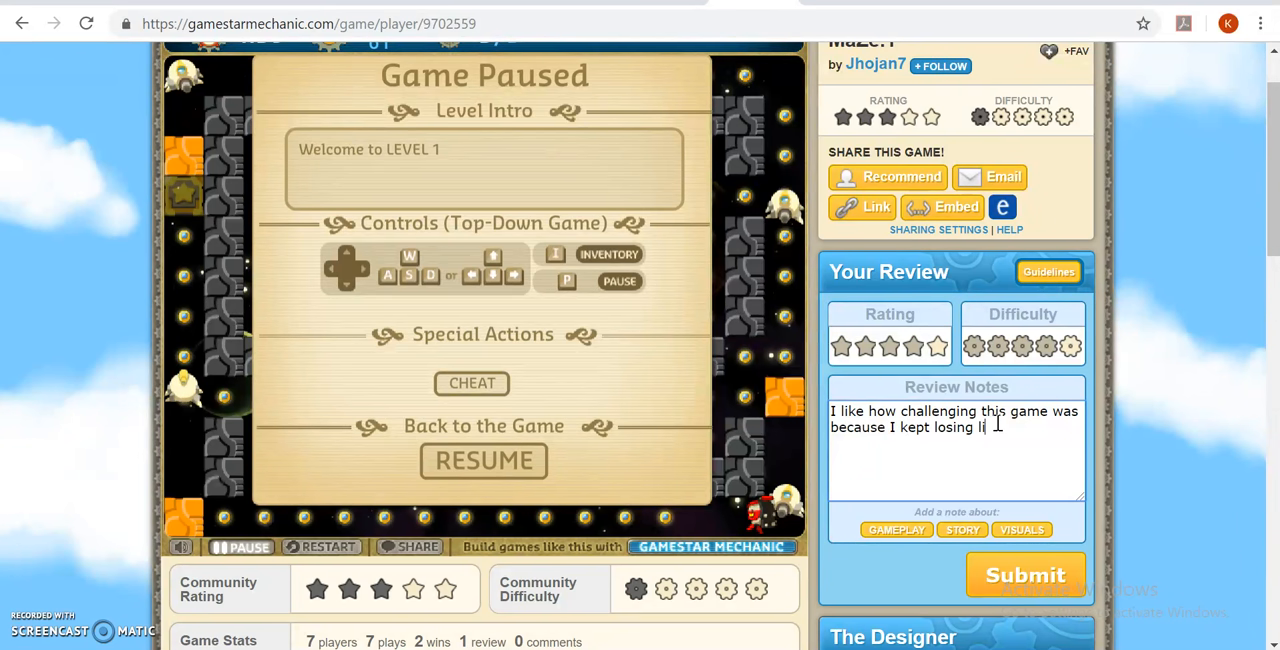
text(ves and I had t)
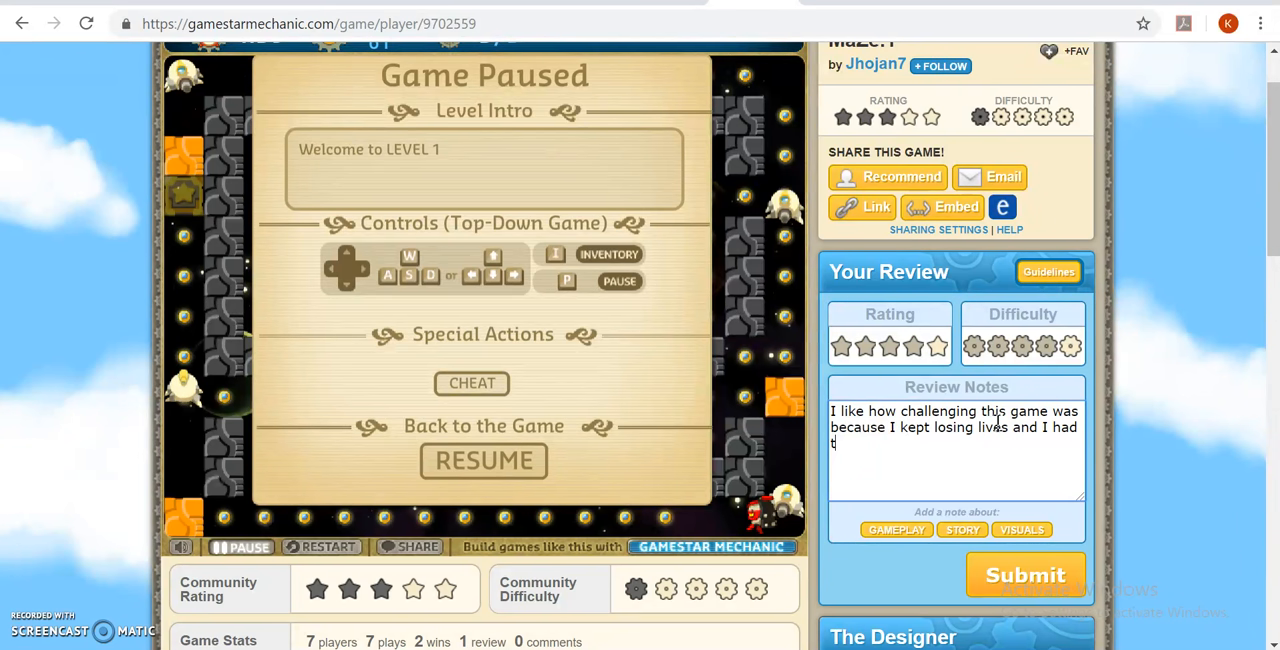
text(o be extra c)
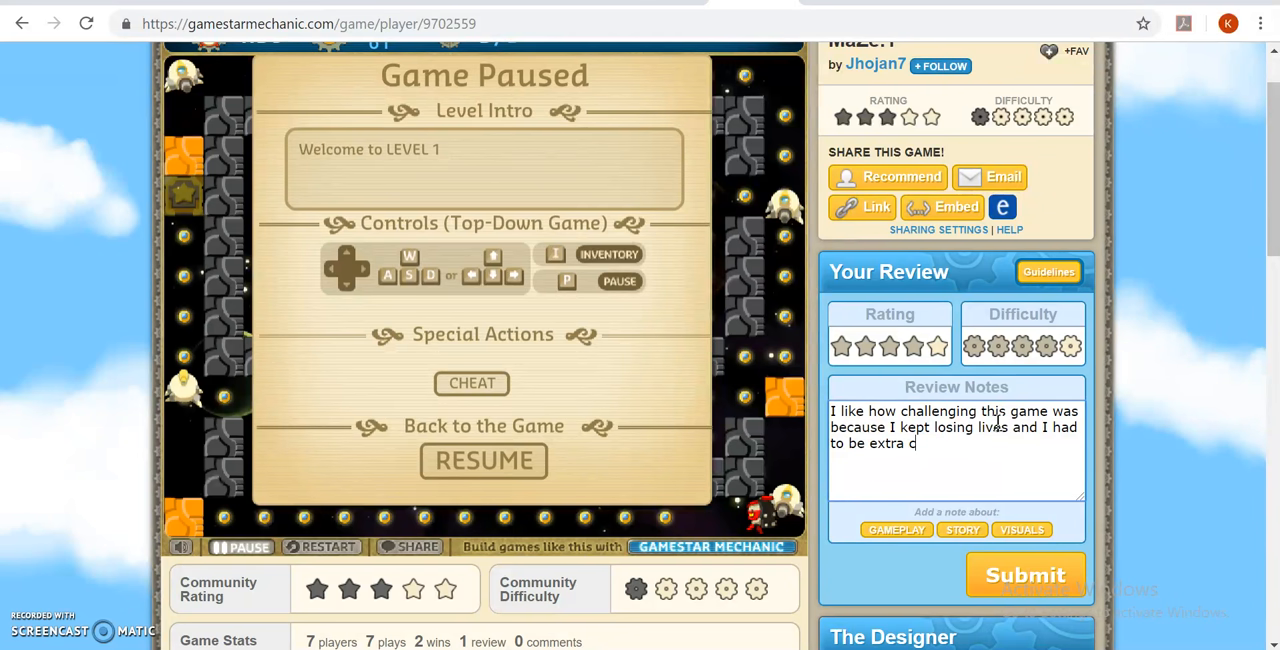
text(reful as I was making)
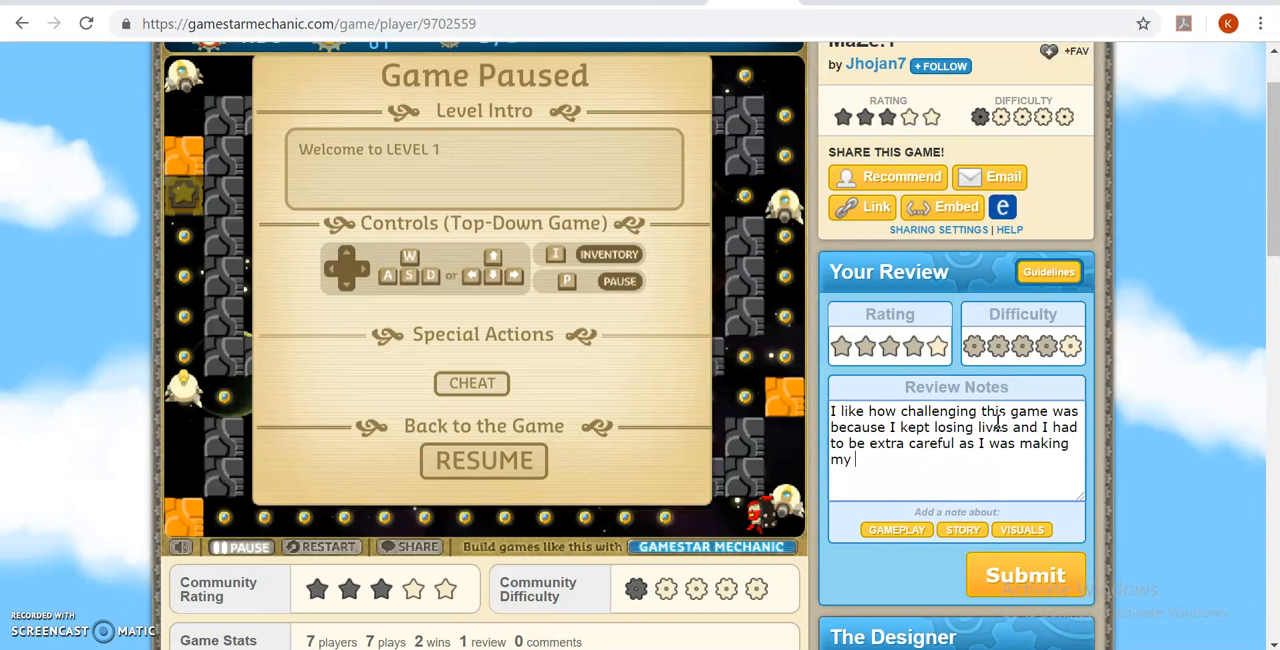
text(way through)
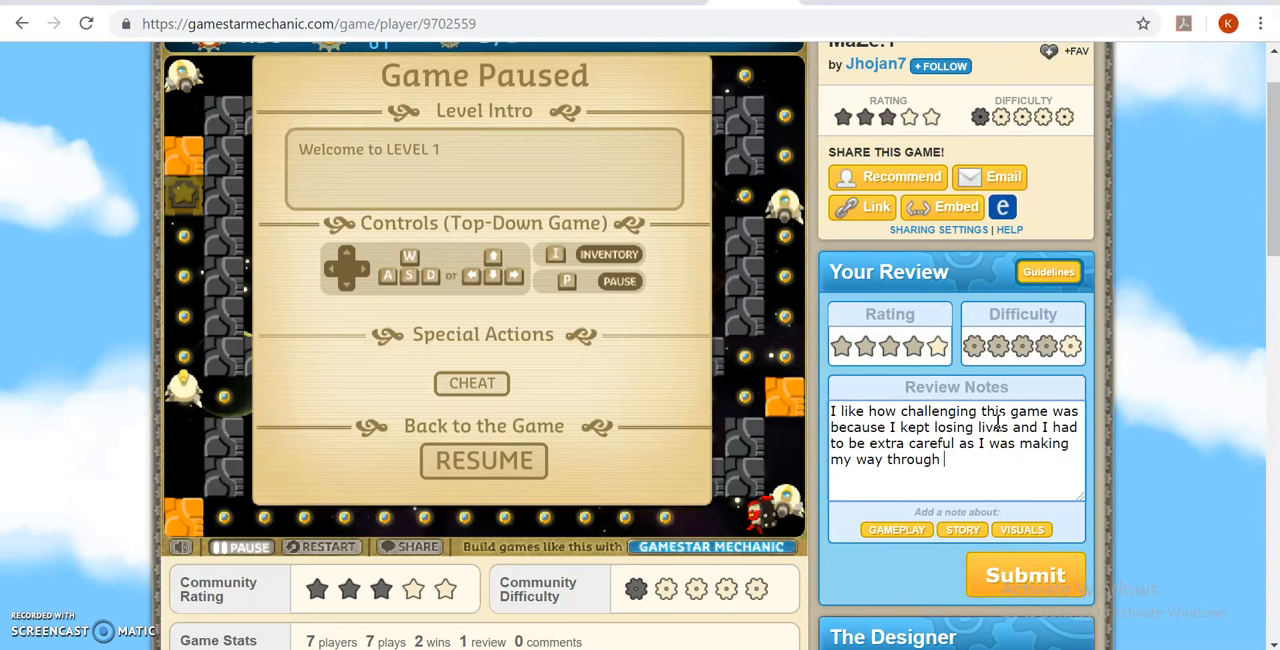
text(the maze.)
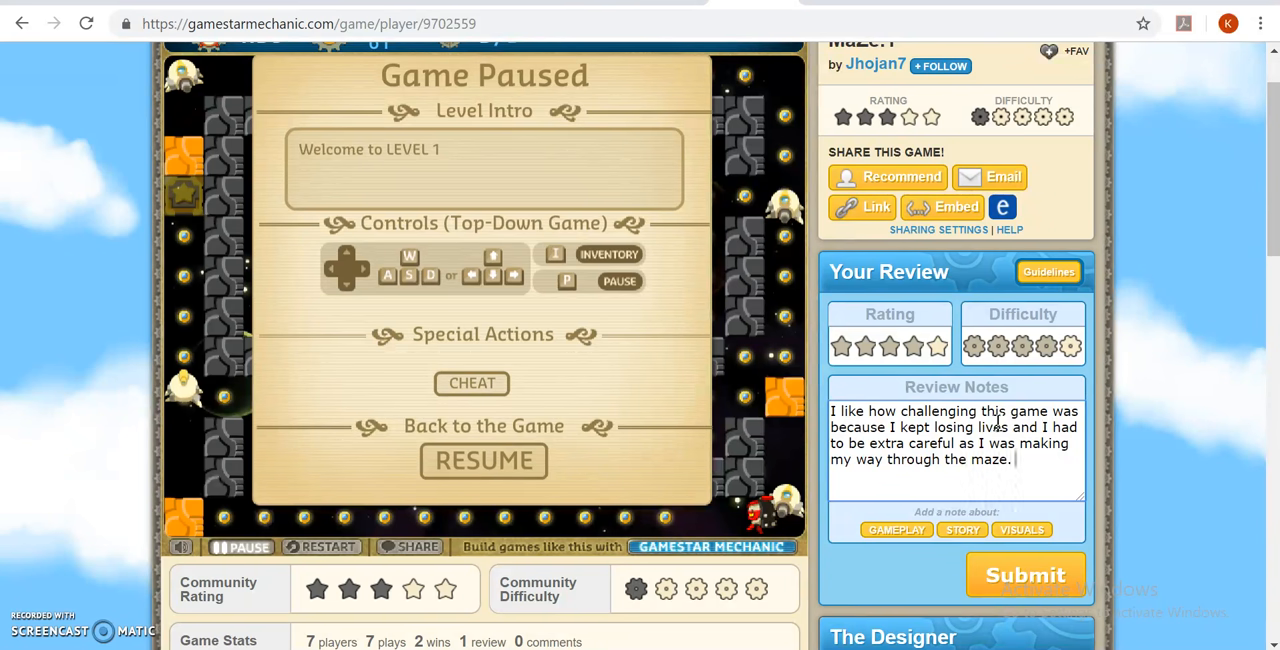
Add a suggestion to change to the shooting avatar to defeat enemies.
text(I would change the)
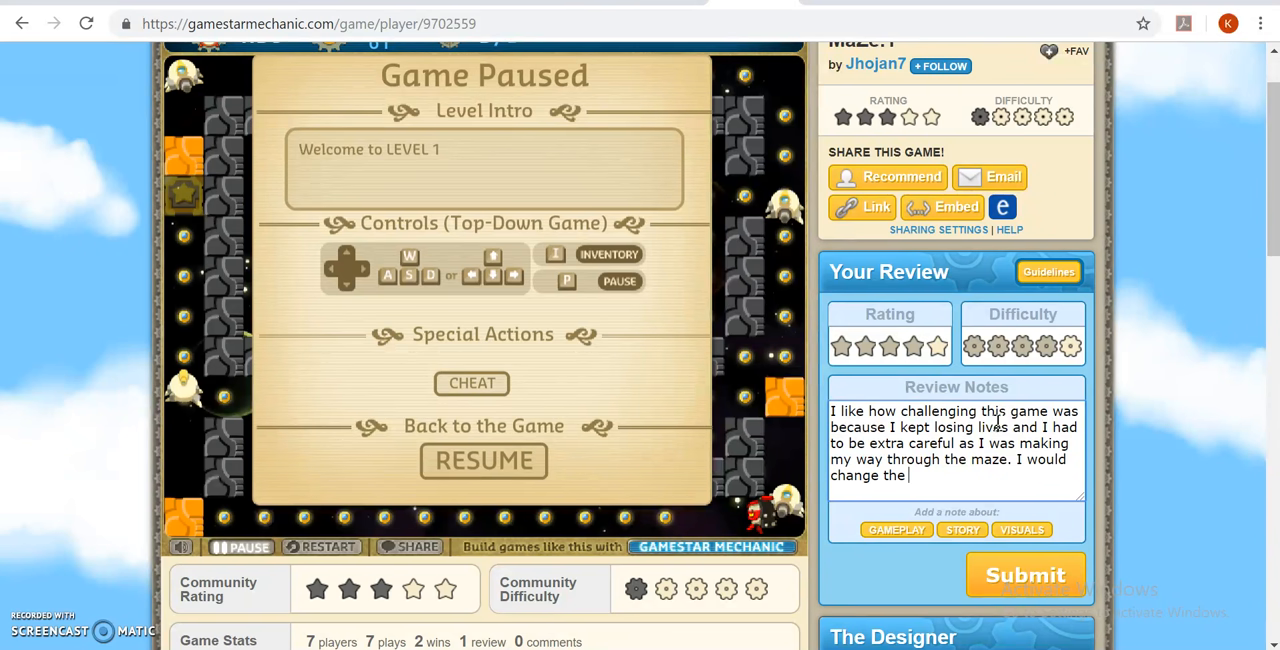
text(avatar thou)
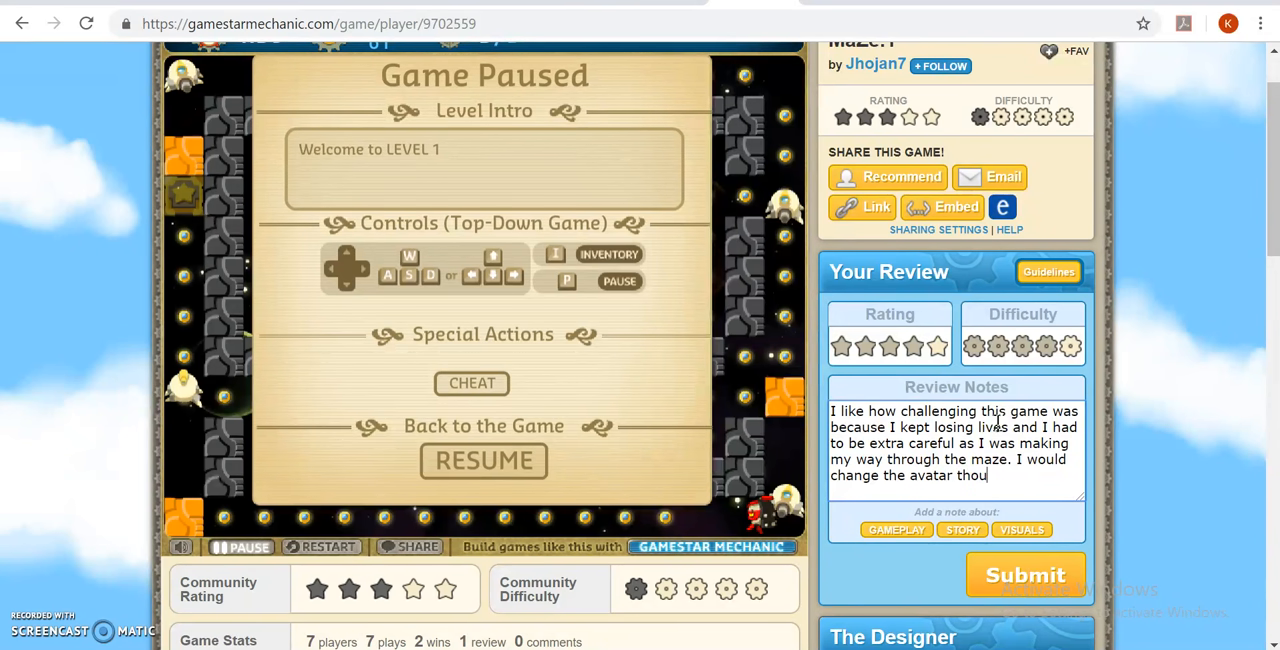
text(gh)
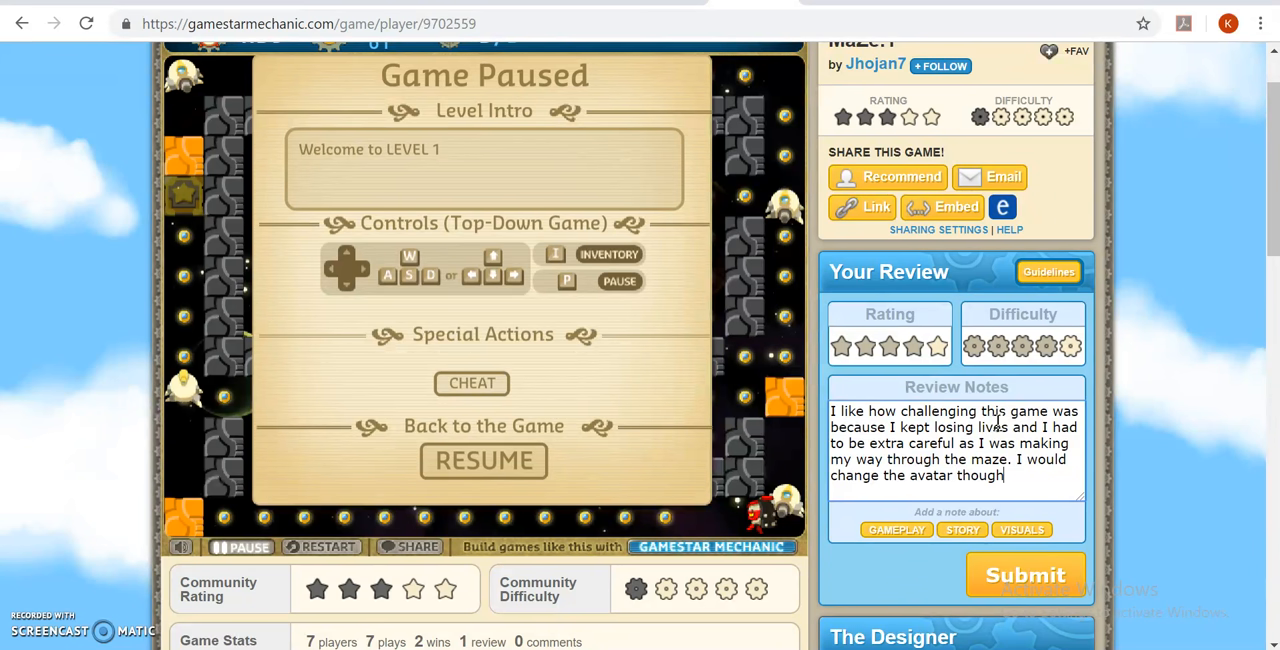
text(to the)
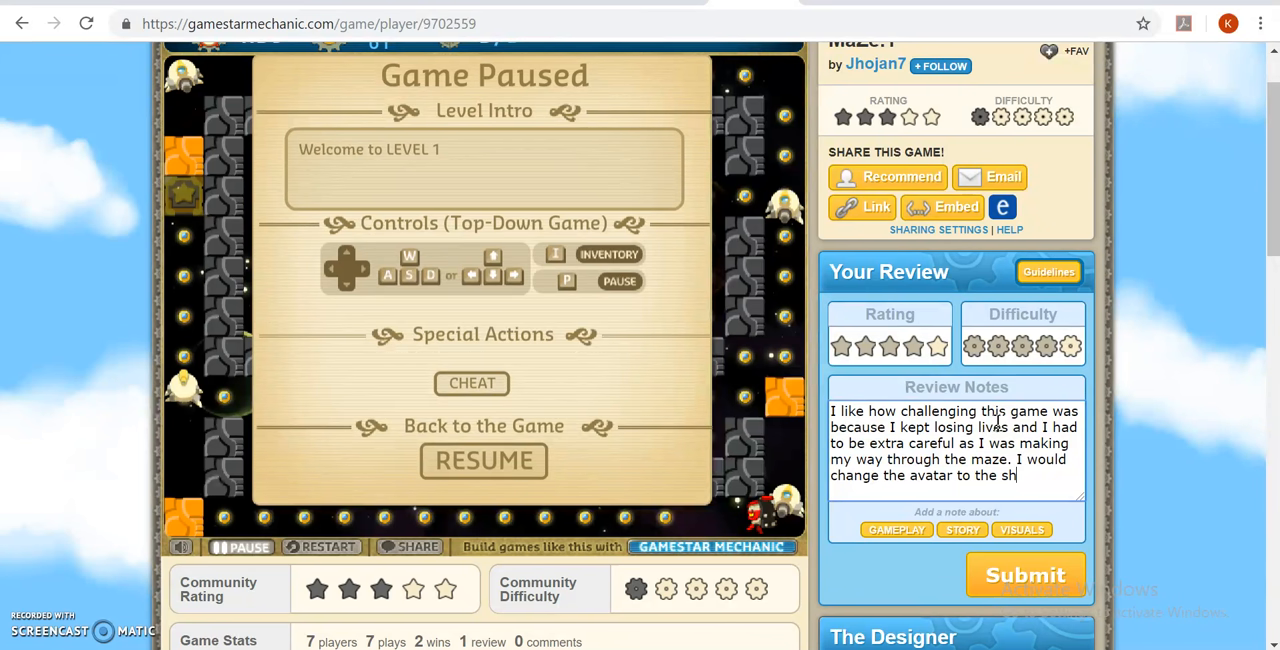
text(shooting avatar that way)
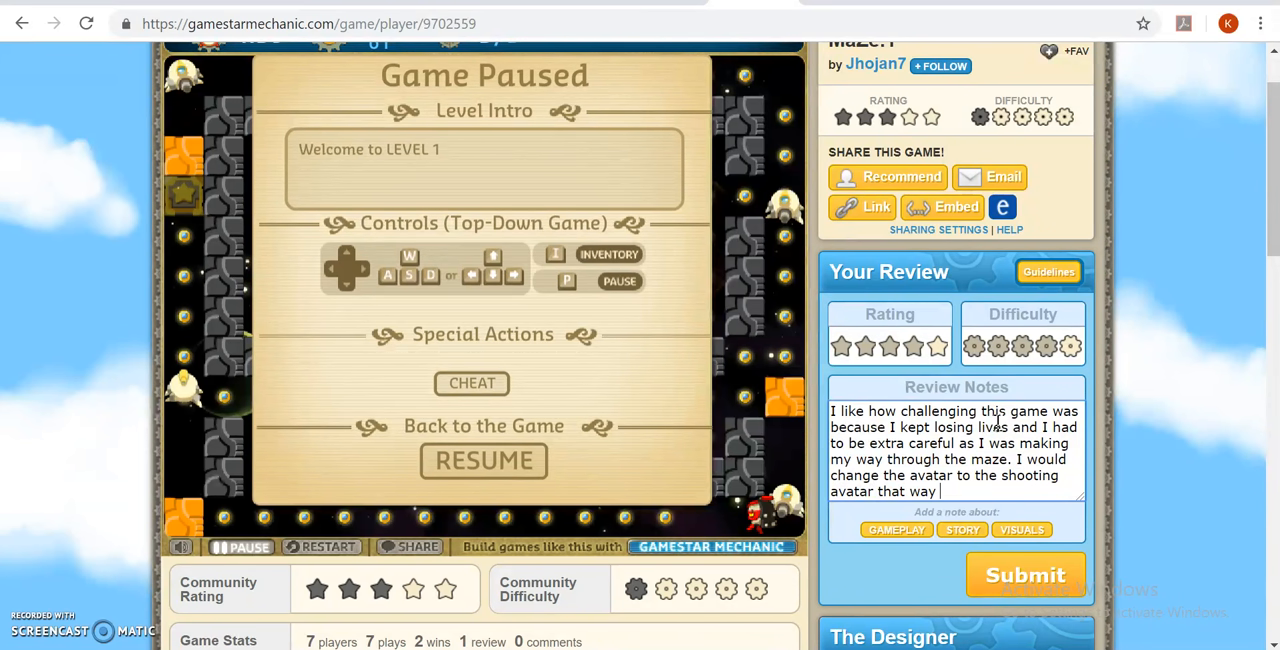
text(I could defeat my enemies.)
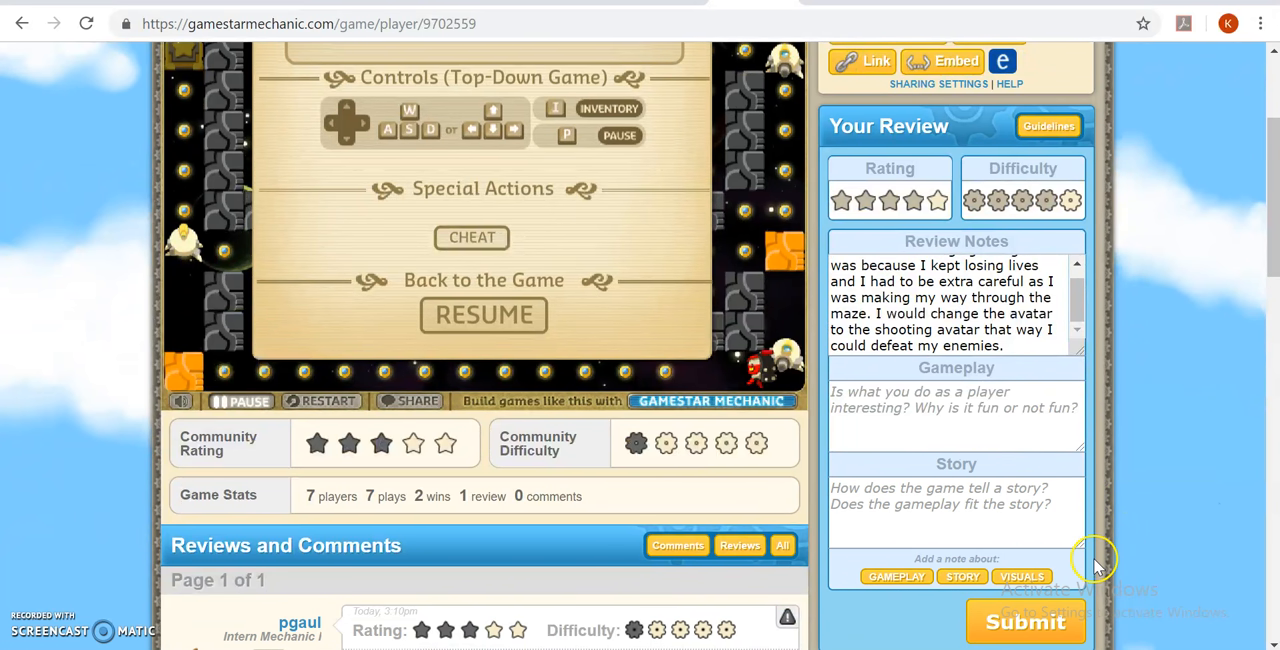
Scroll down below the review notes to the 'Add a note about:' options.
scroll(down, 3)
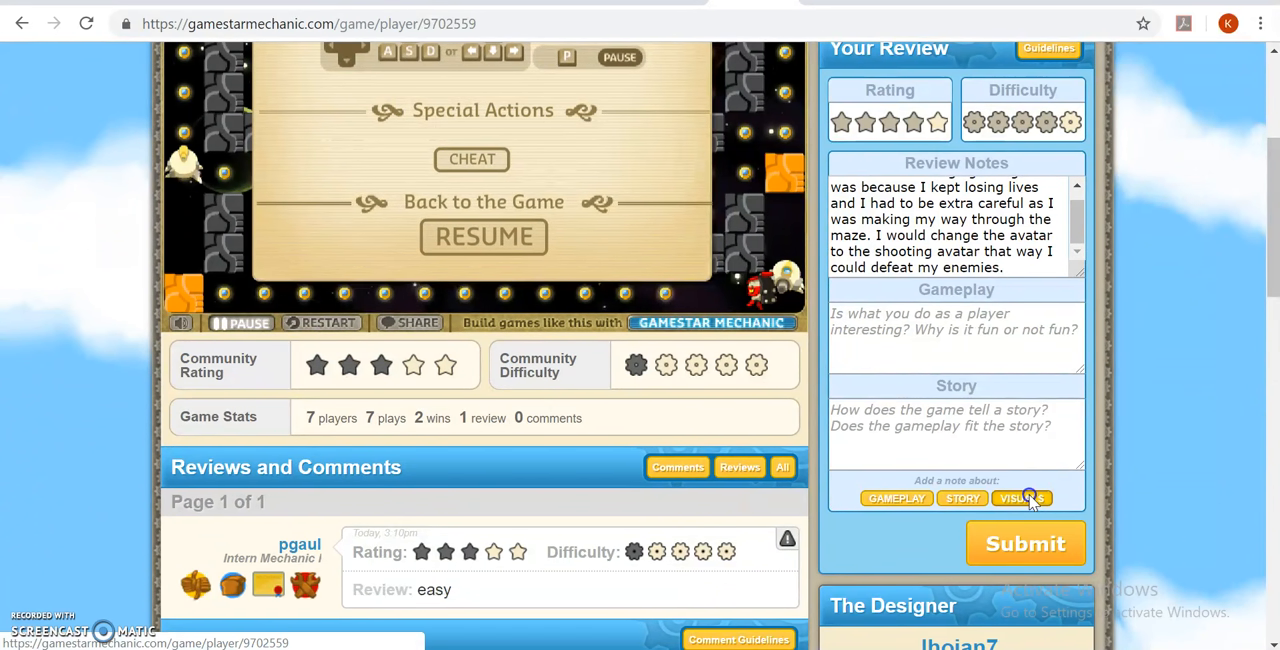
scroll(down, 3)
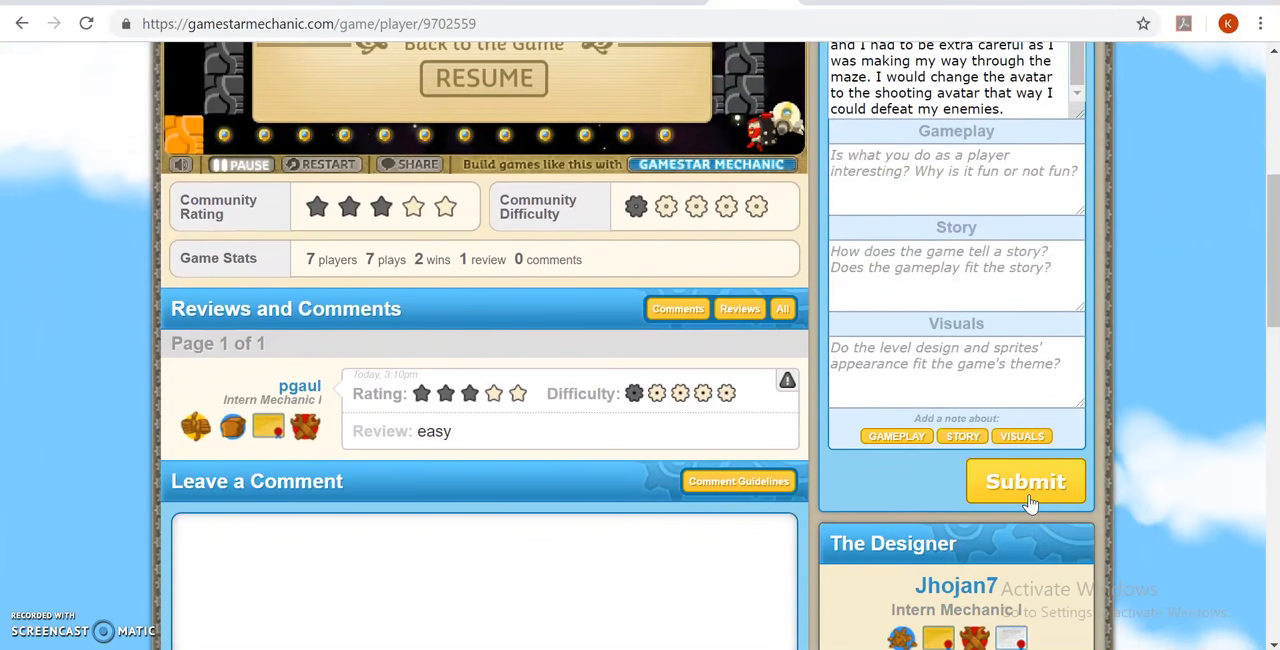
scroll(down, 3)
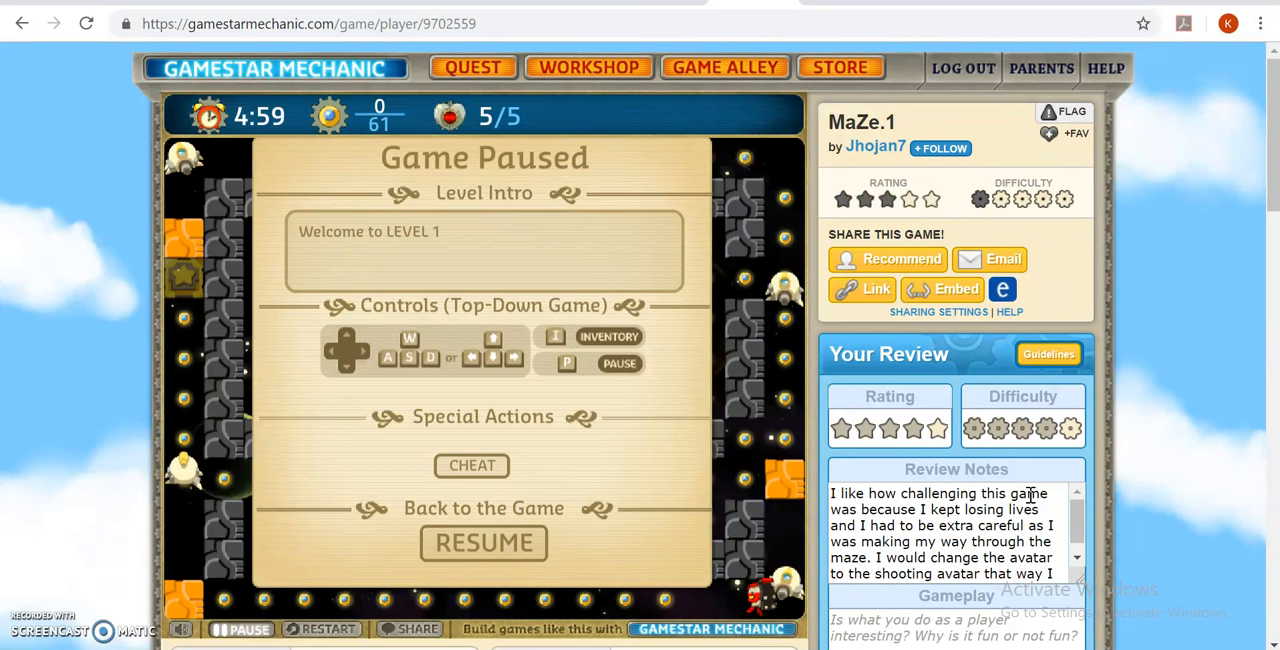
mouse_move(1092, 525)
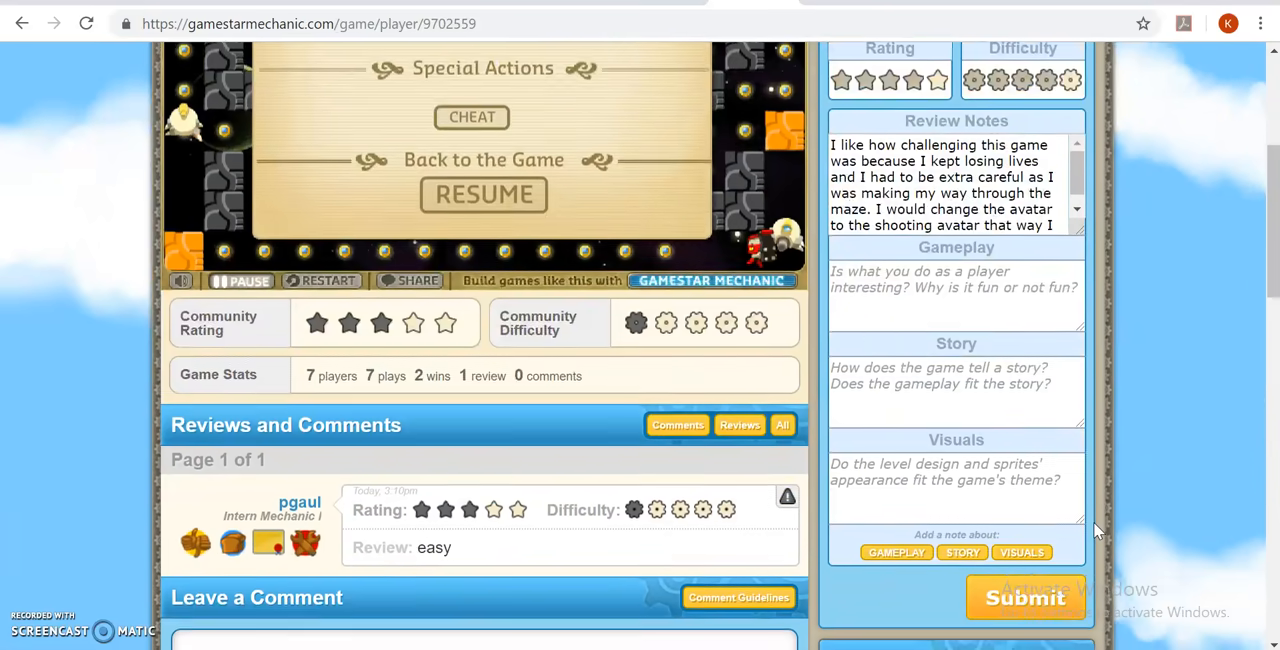
Submit the MaZe.1 review so it posts under Reviews and Comments.
scroll(down, 3)
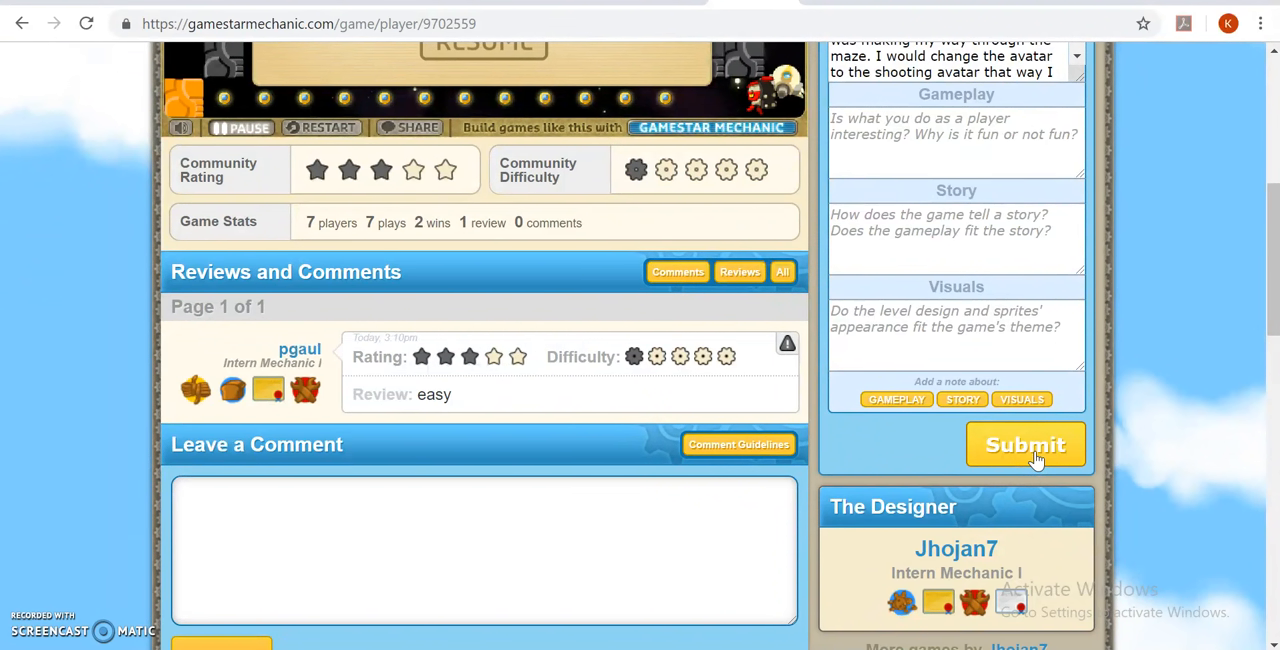
click(1024, 444)
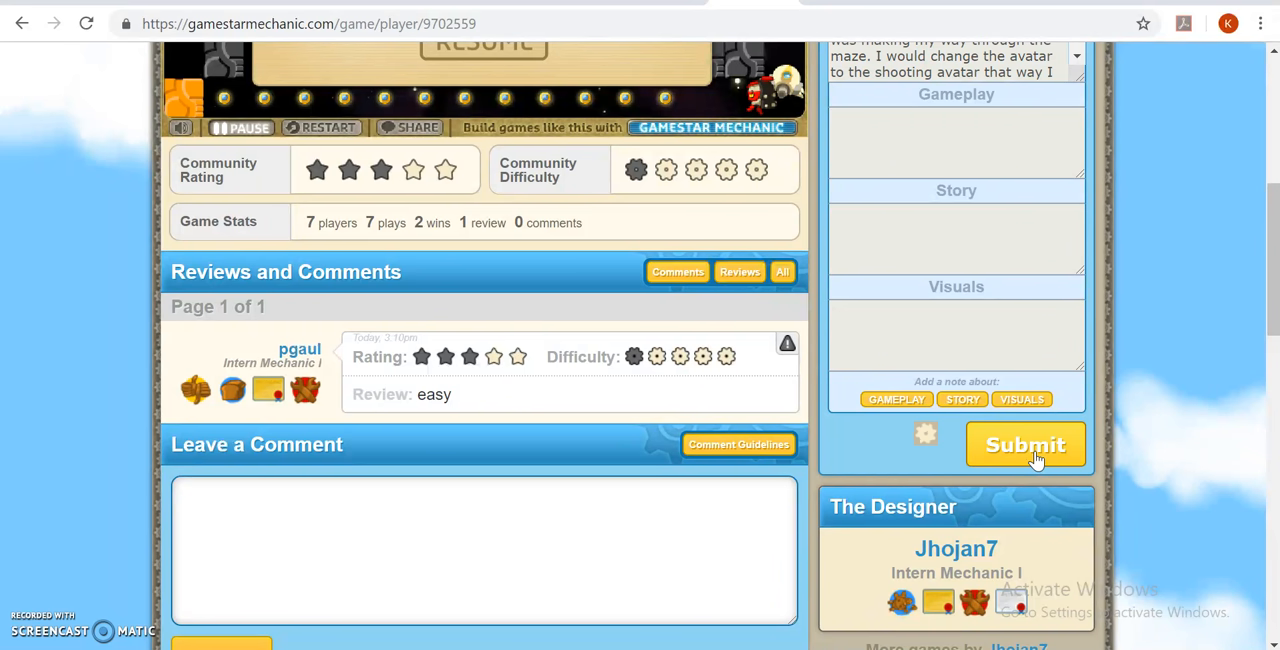
click(1025, 444)
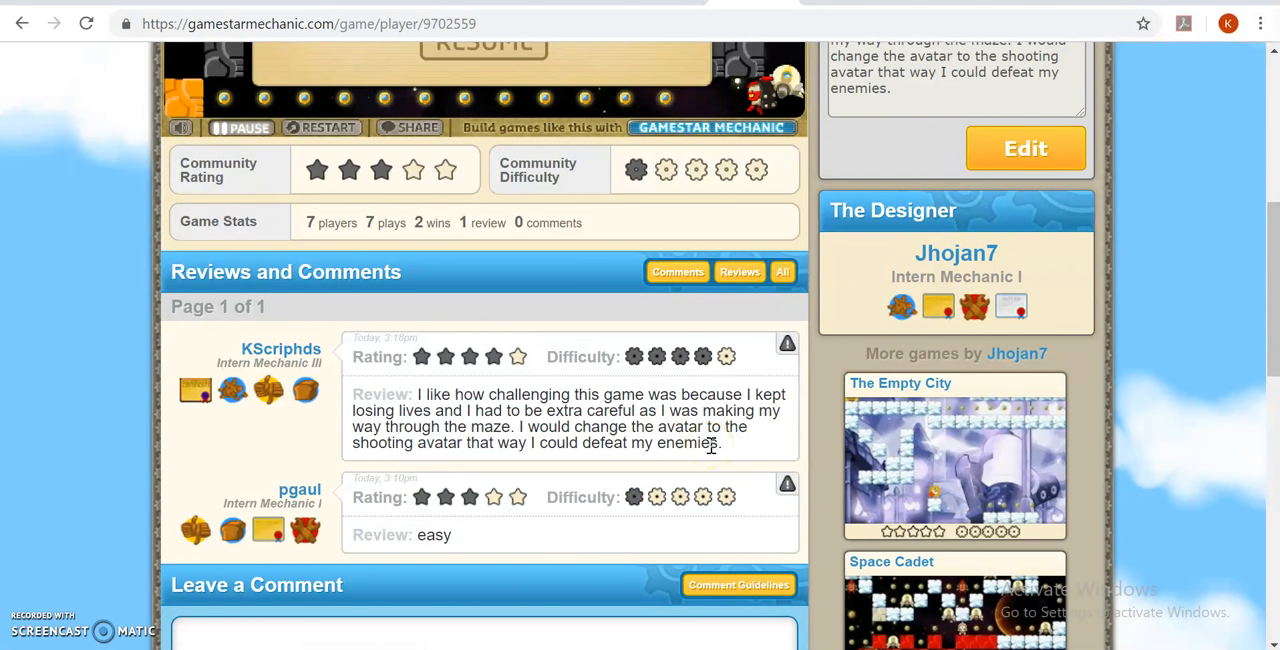
mouse_move(424, 535)
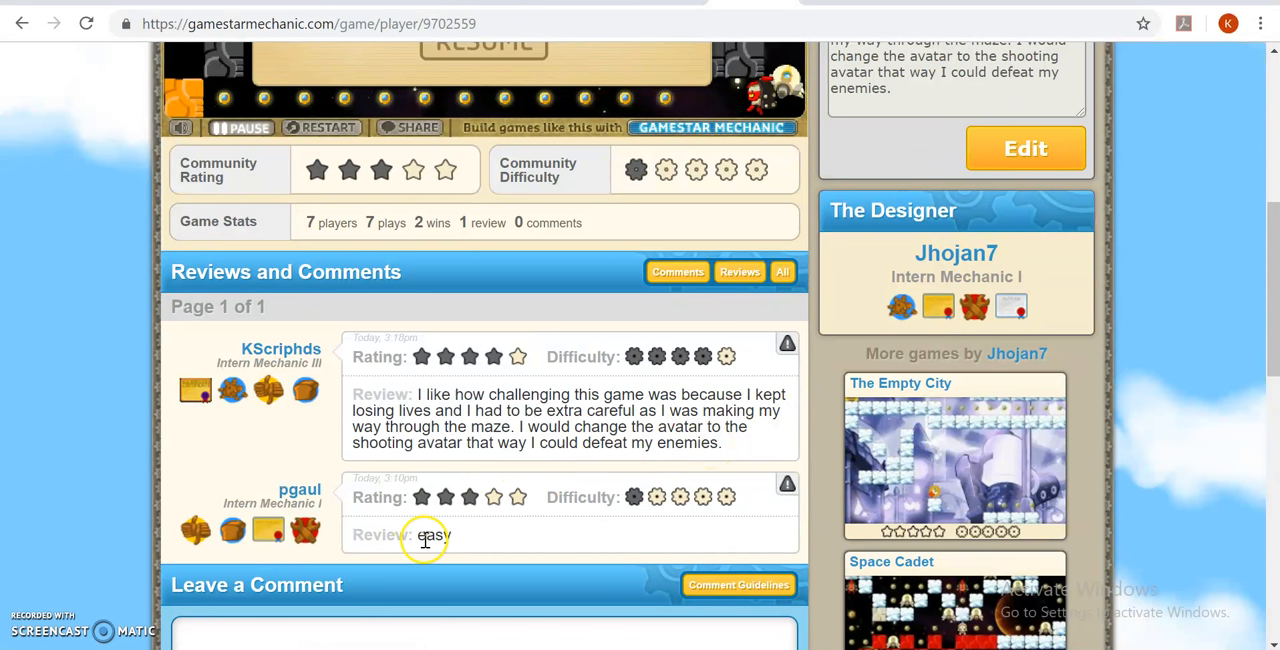
mouse_move(487, 540)
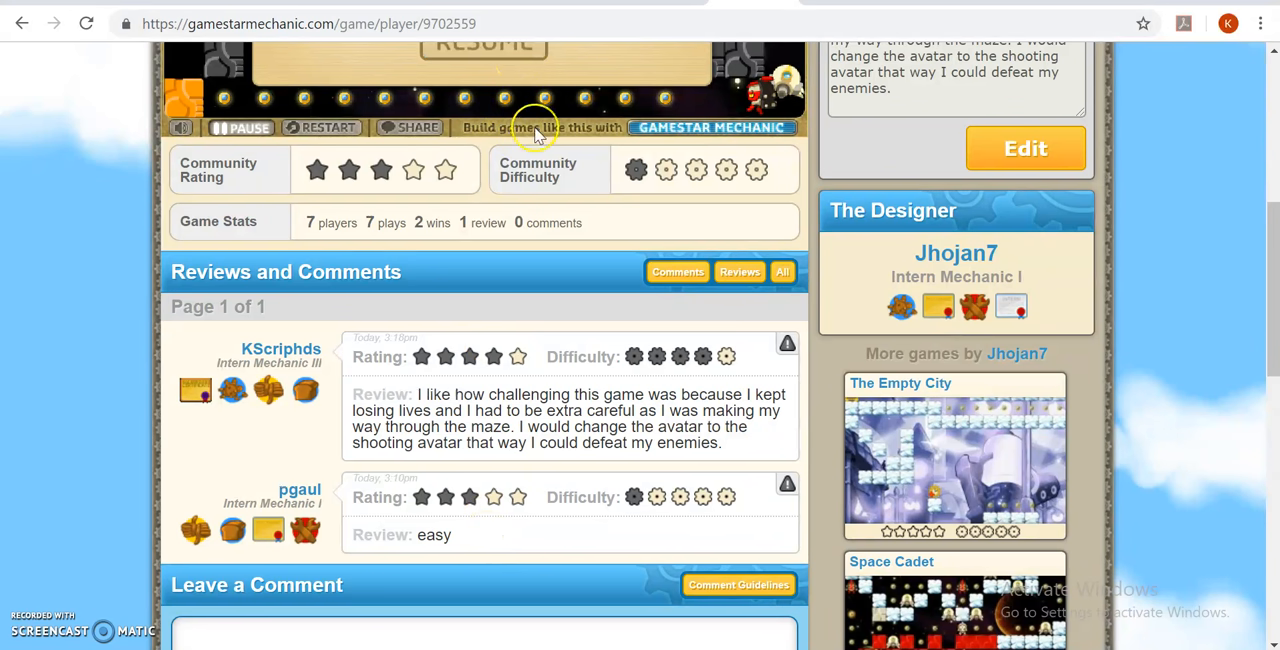
mouse_move(435, 402)
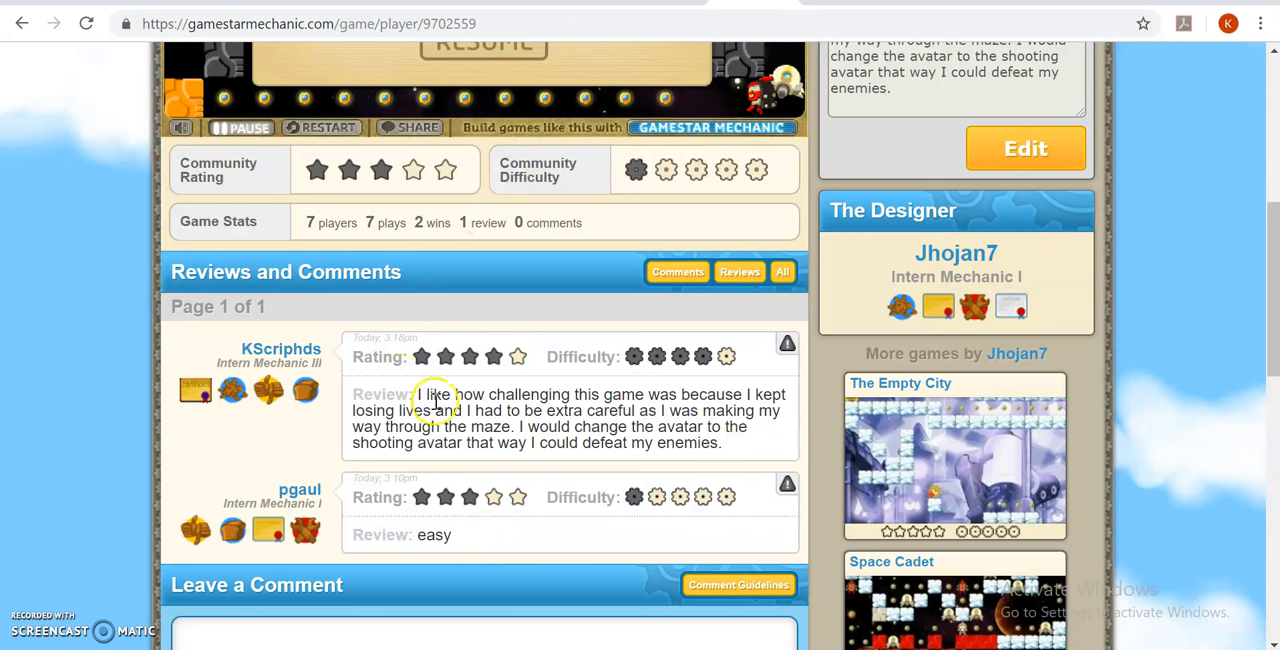